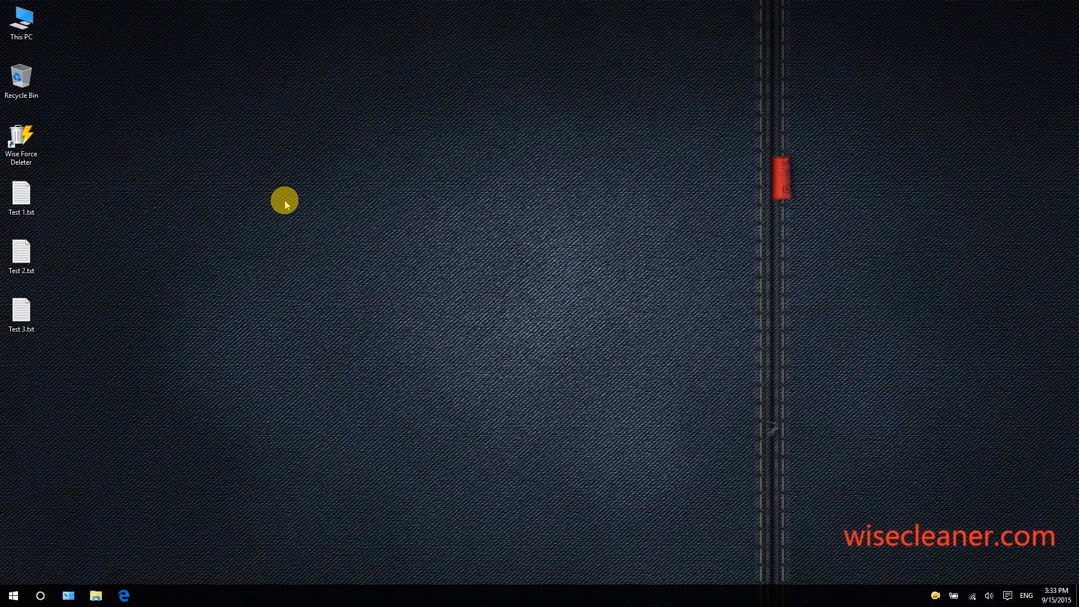
mouse_move(21, 140)
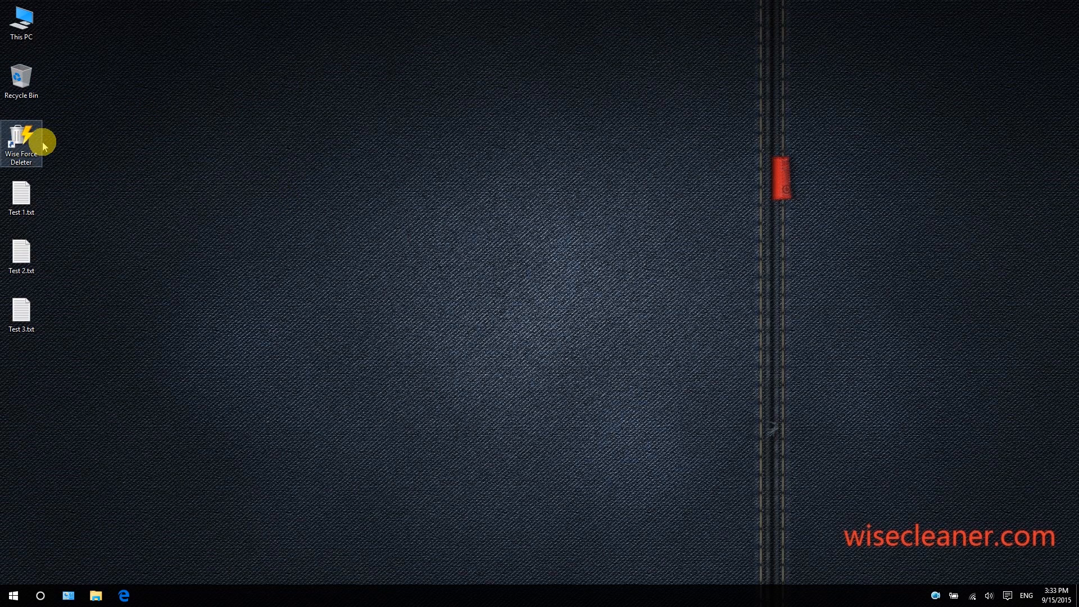
mouse_move(118, 170)
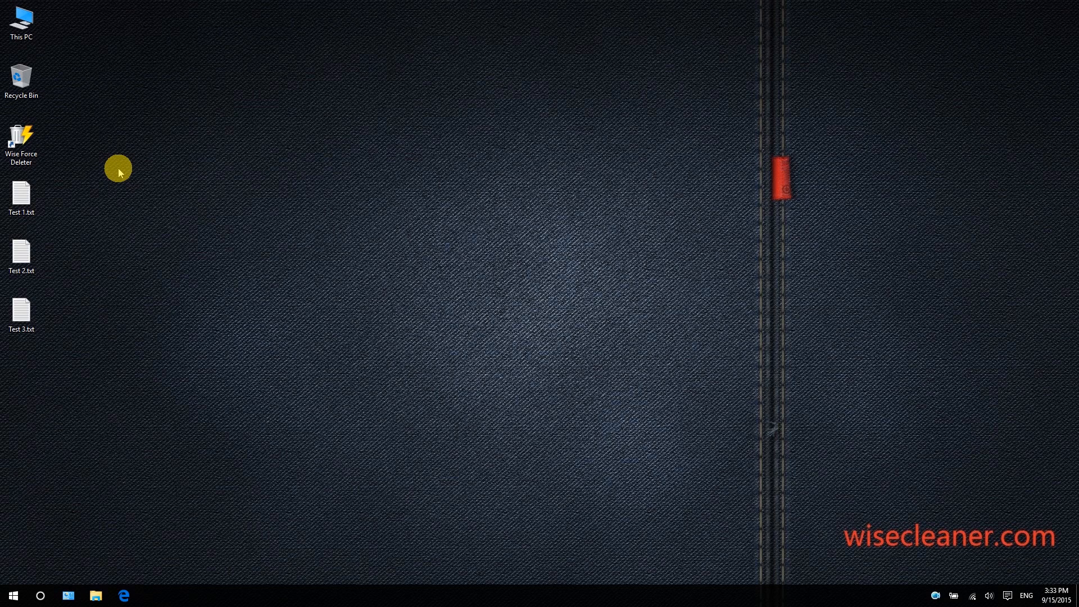
mouse_move(60, 158)
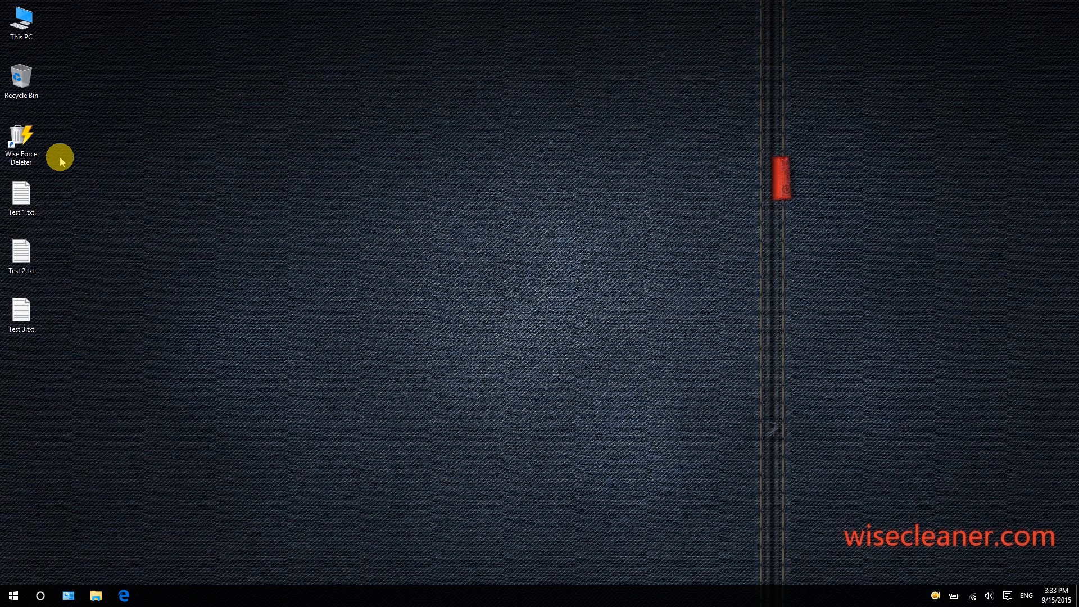
Step: Launch Wise Force Deleter from its desktop shortcut
double_click(21, 137)
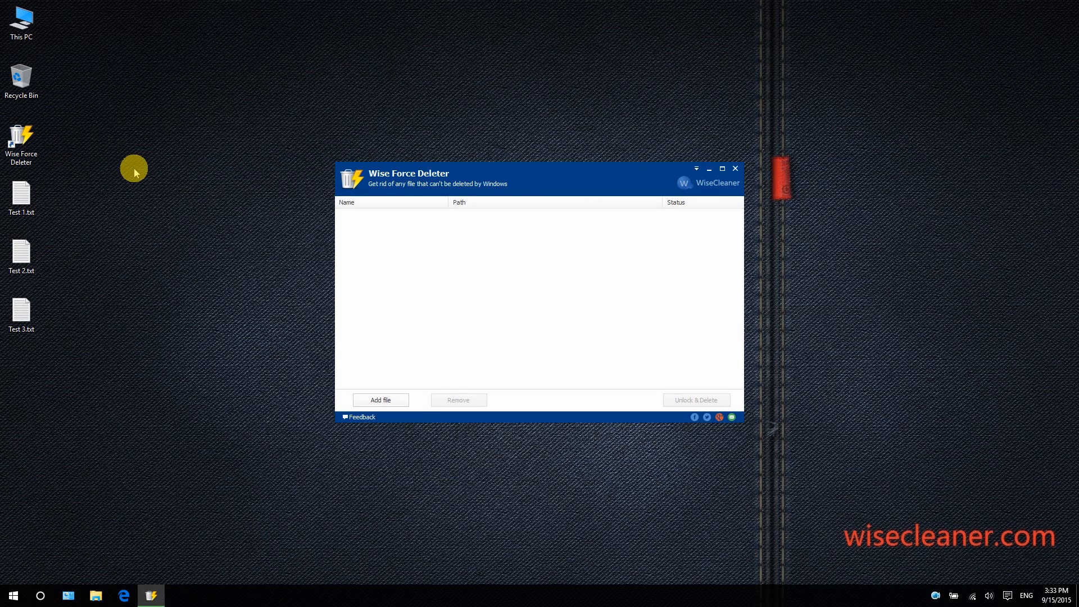
mouse_move(461, 183)
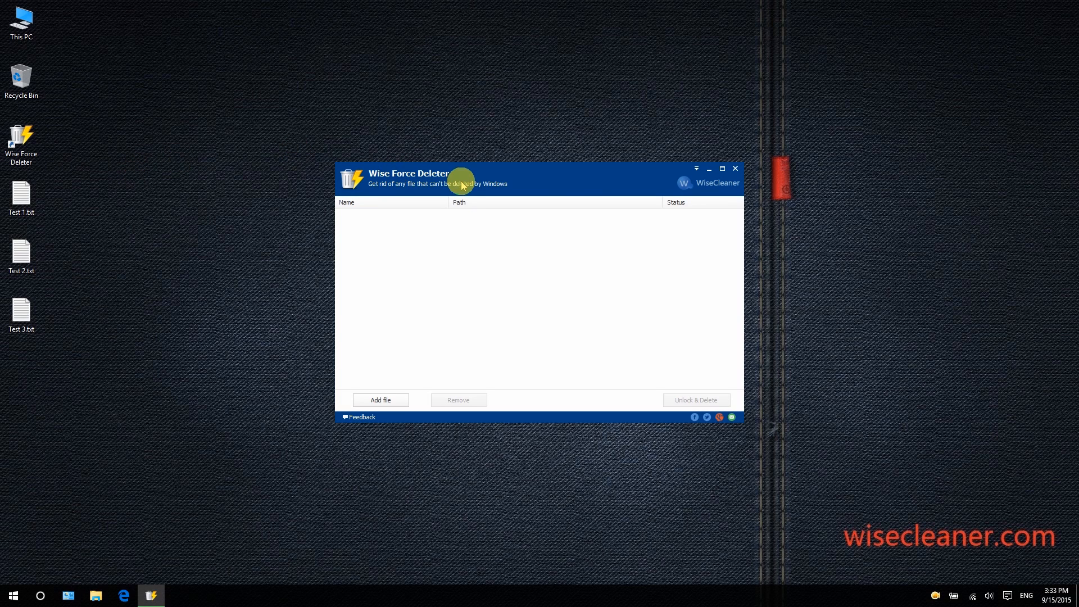
mouse_move(495, 259)
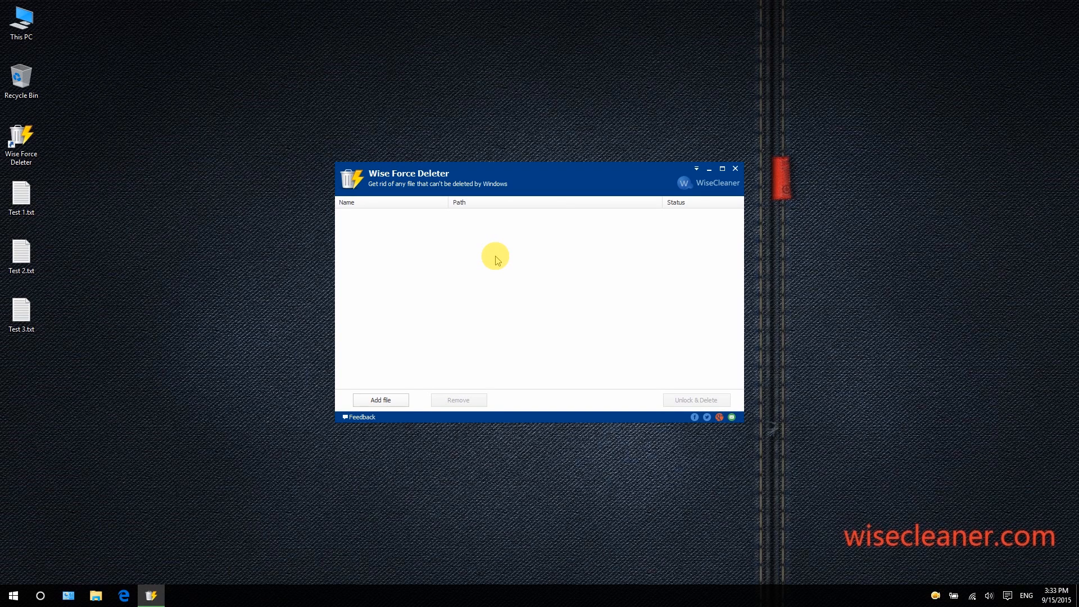
mouse_move(500, 259)
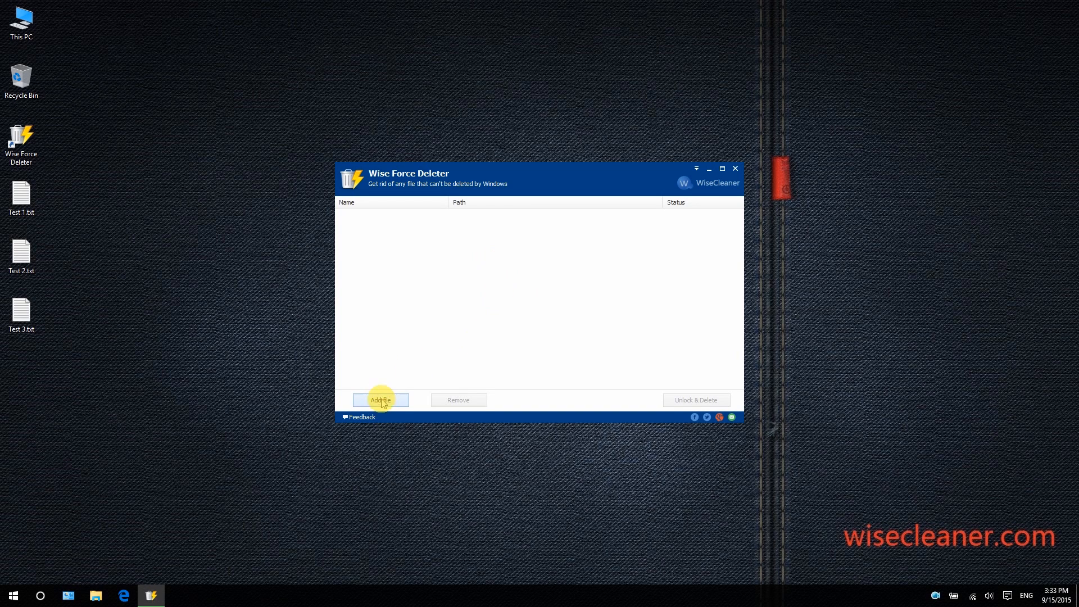
Step: Add Test 1.txt from the Desktop to the deletion list with Ready status
left_click(382, 400)
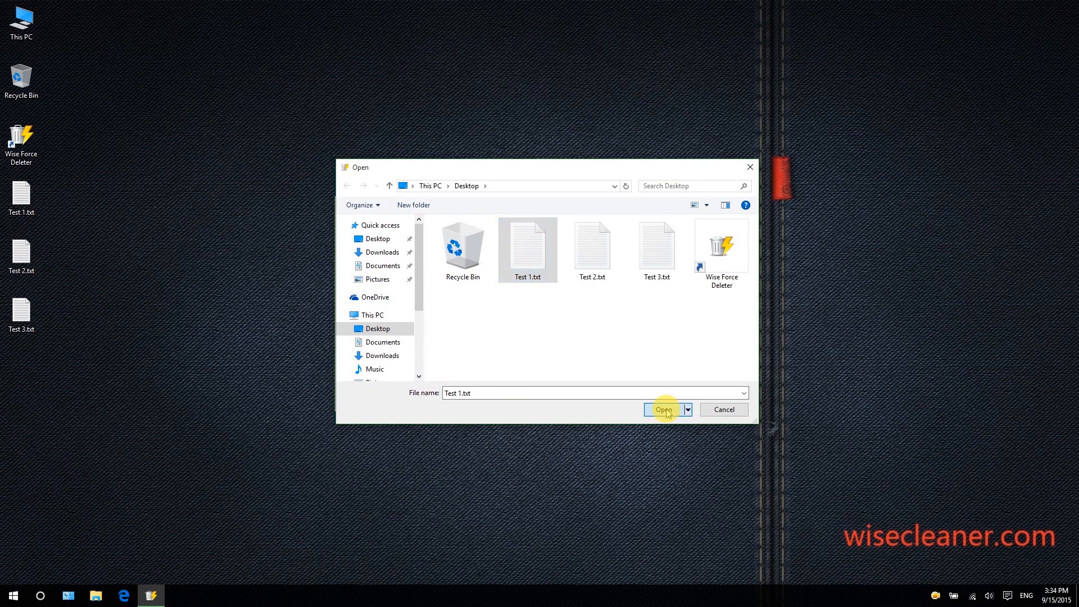
left_click(663, 409)
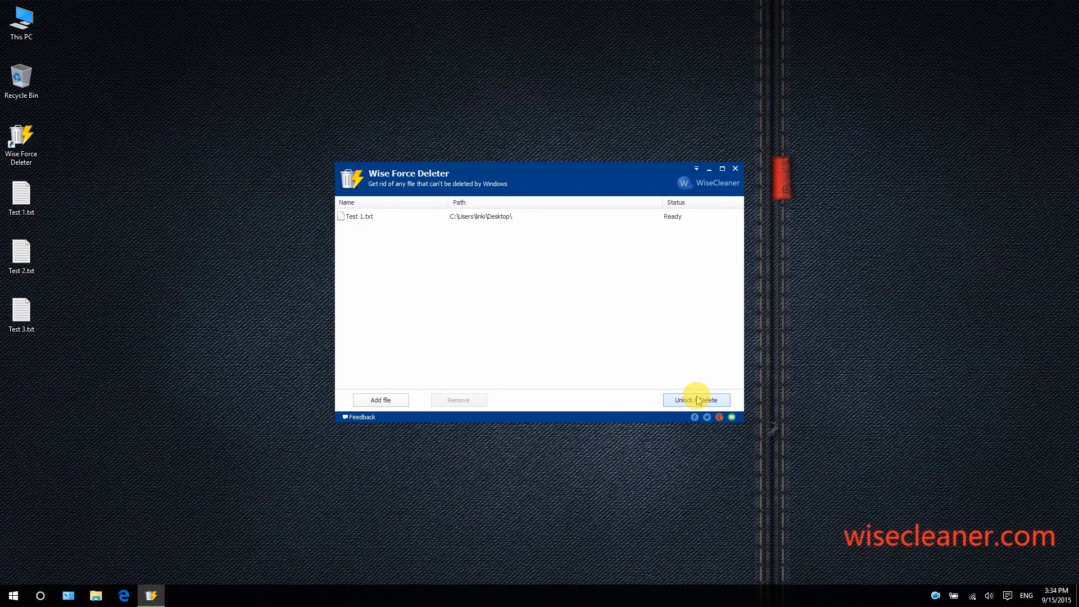
Step: Unlock & Delete Test 1.txt and confirm, so it shows Deleted and leaves the desktop
left_click(696, 400)
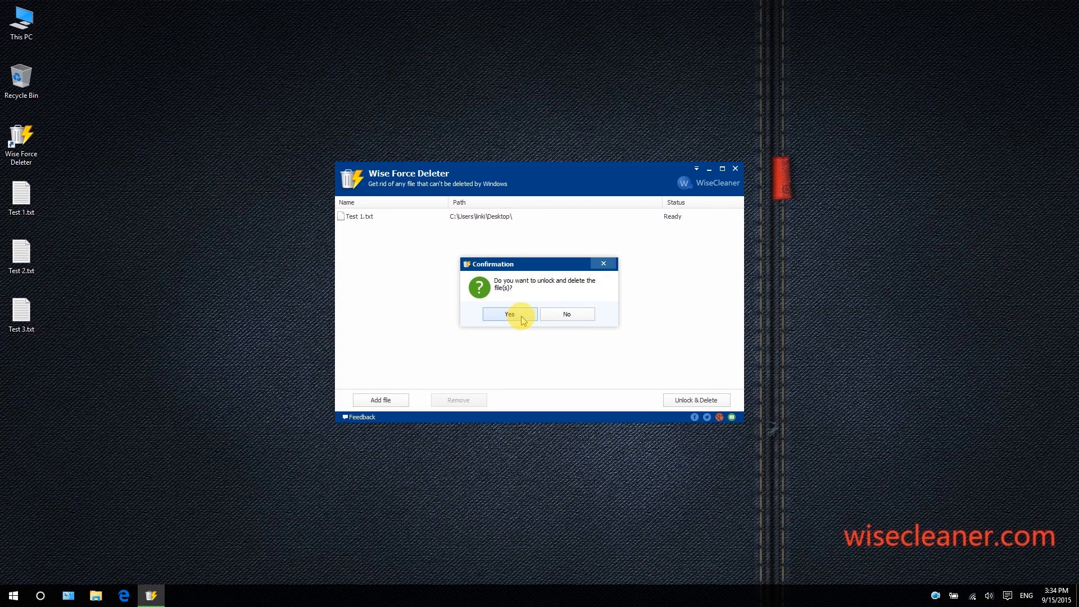
left_click(508, 314)
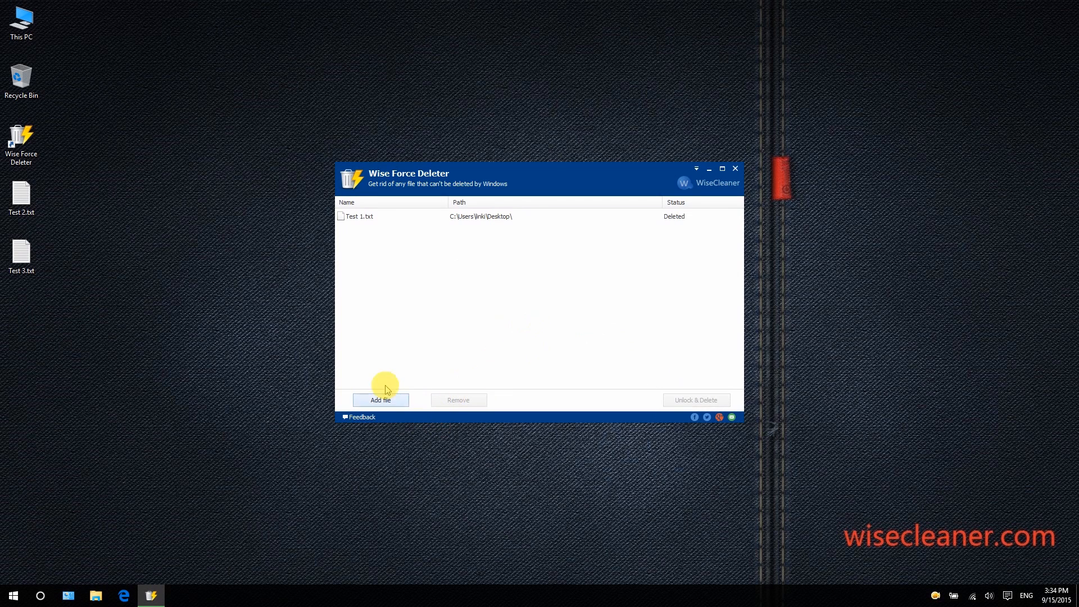
mouse_move(220, 336)
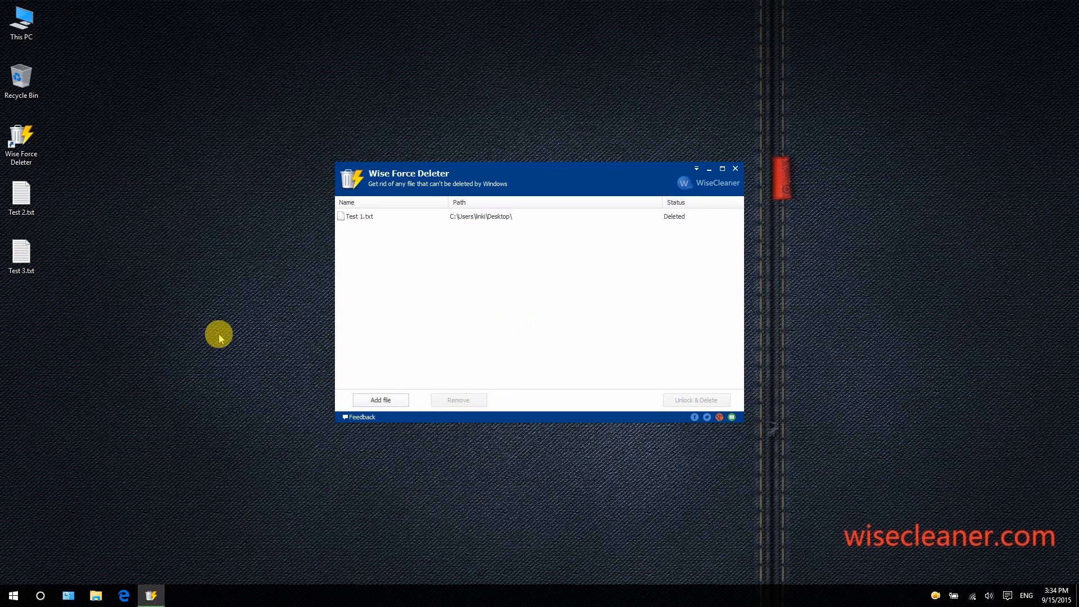
mouse_move(675, 228)
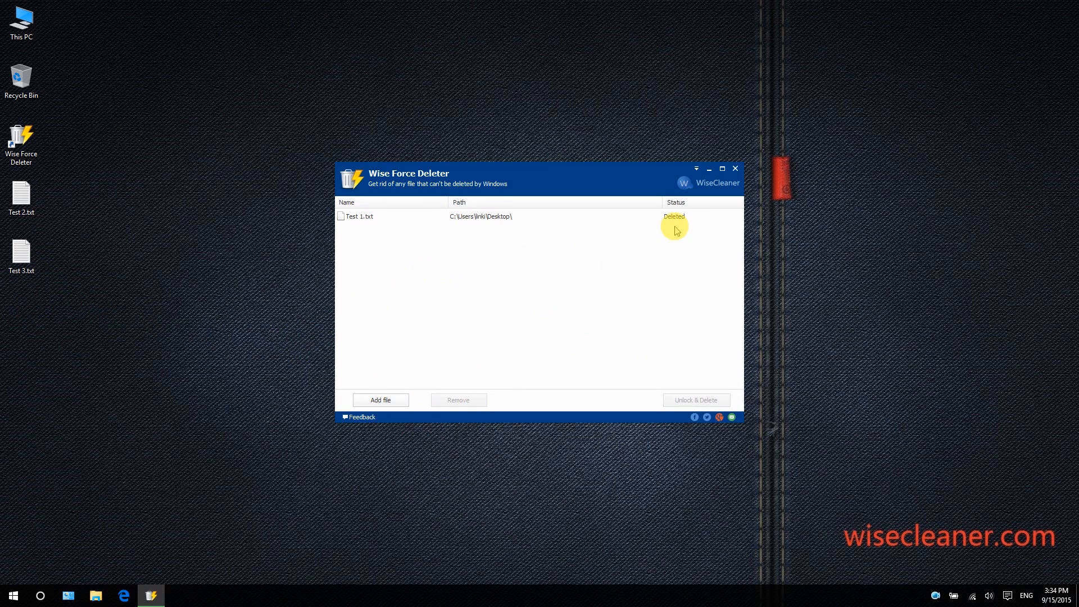
mouse_move(656, 226)
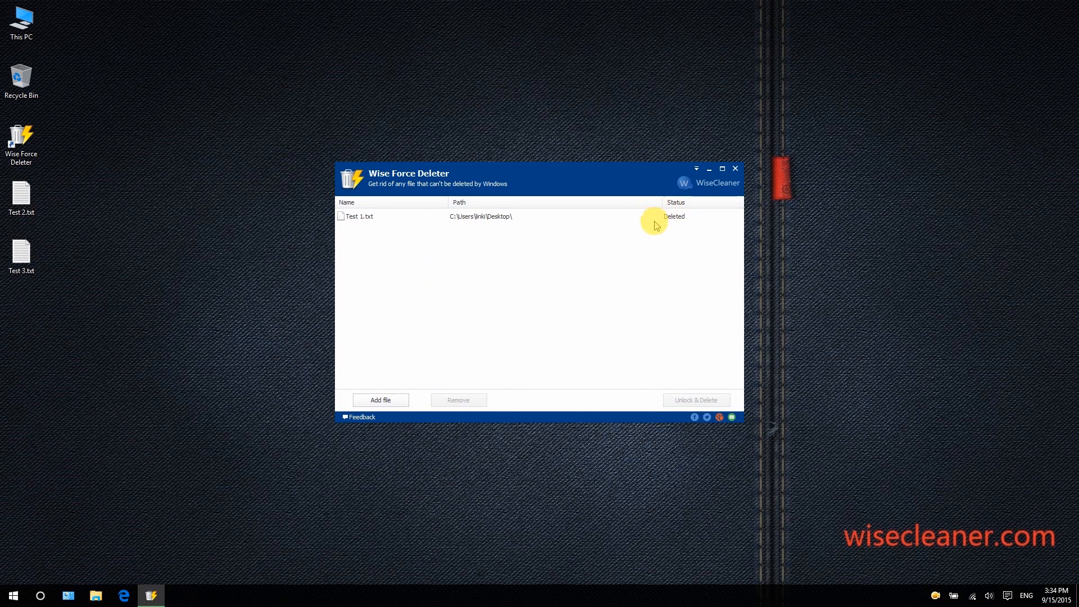
mouse_move(662, 219)
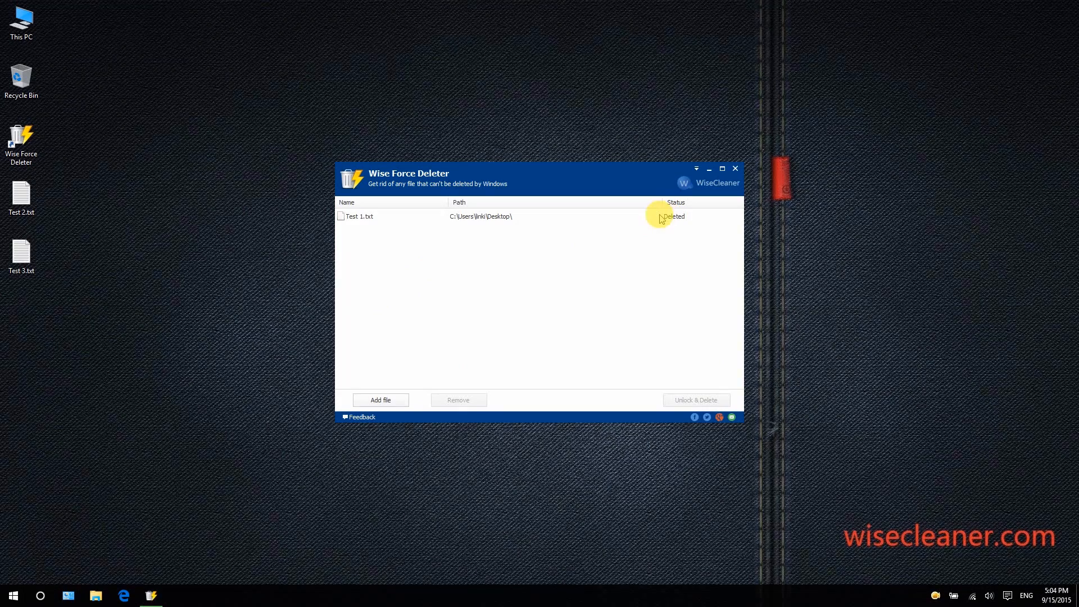
left_click(20, 195)
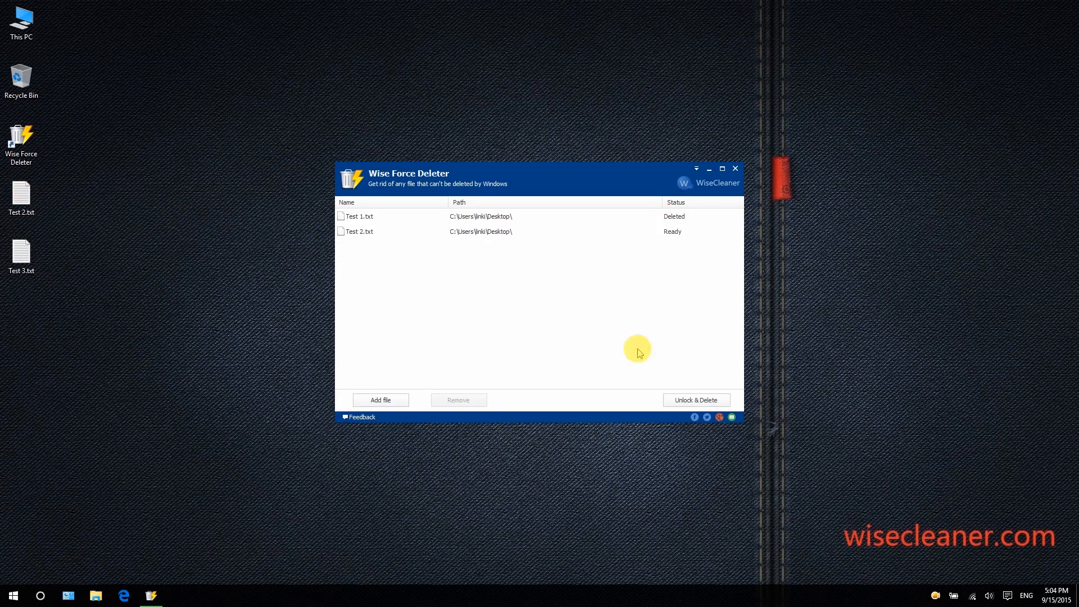
mouse_move(688, 396)
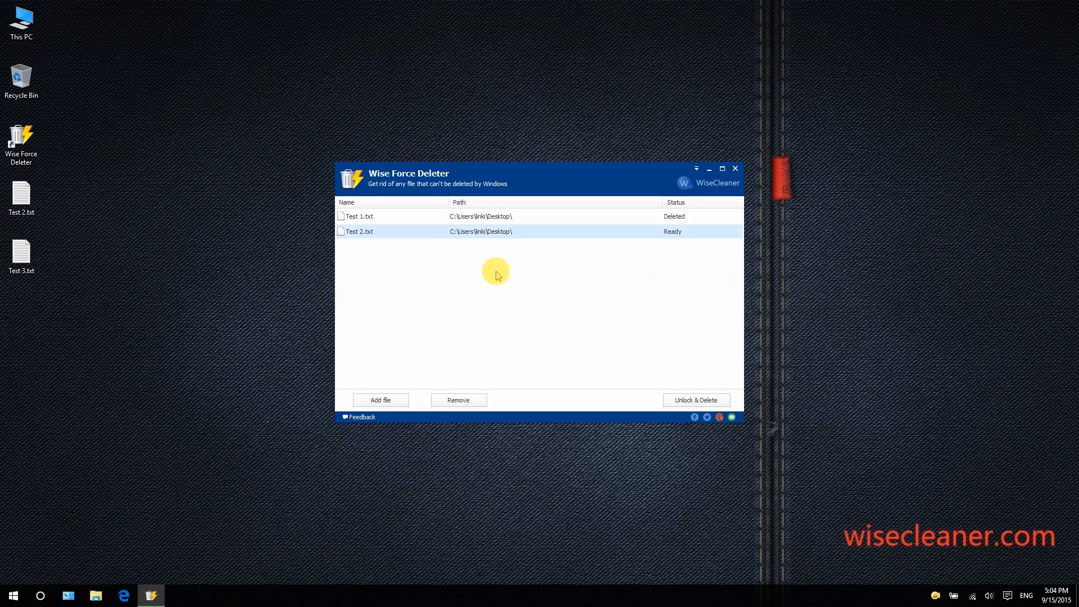
mouse_move(480, 335)
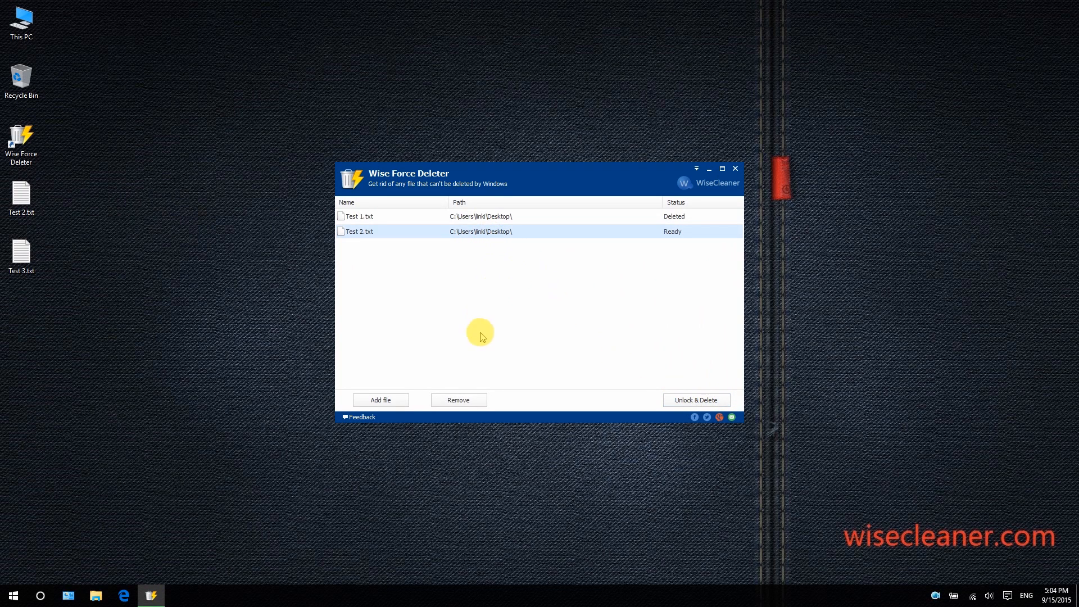
left_click(458, 401)
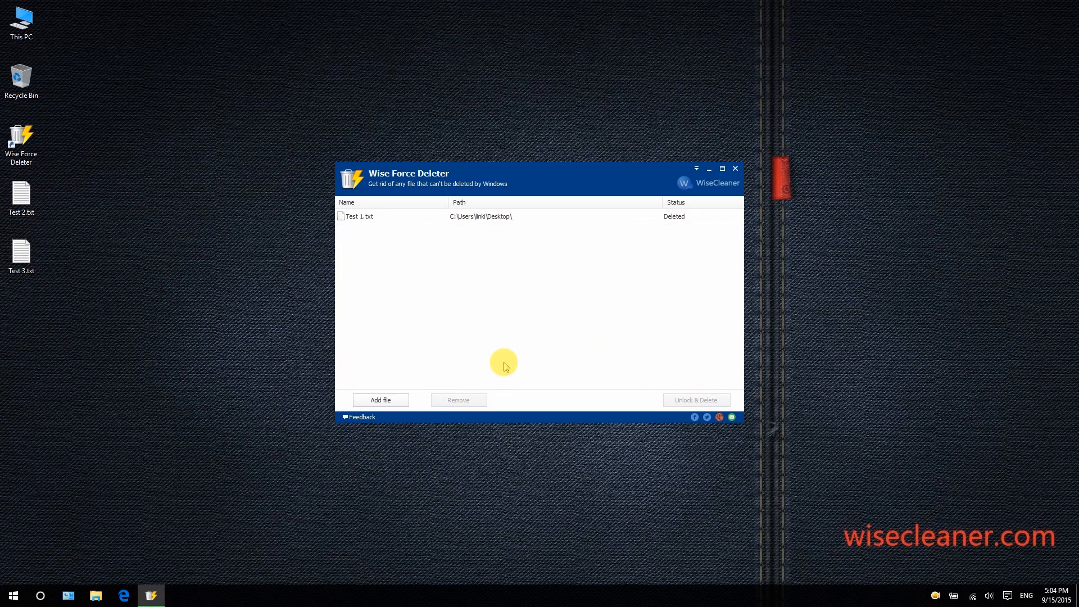
mouse_move(539, 325)
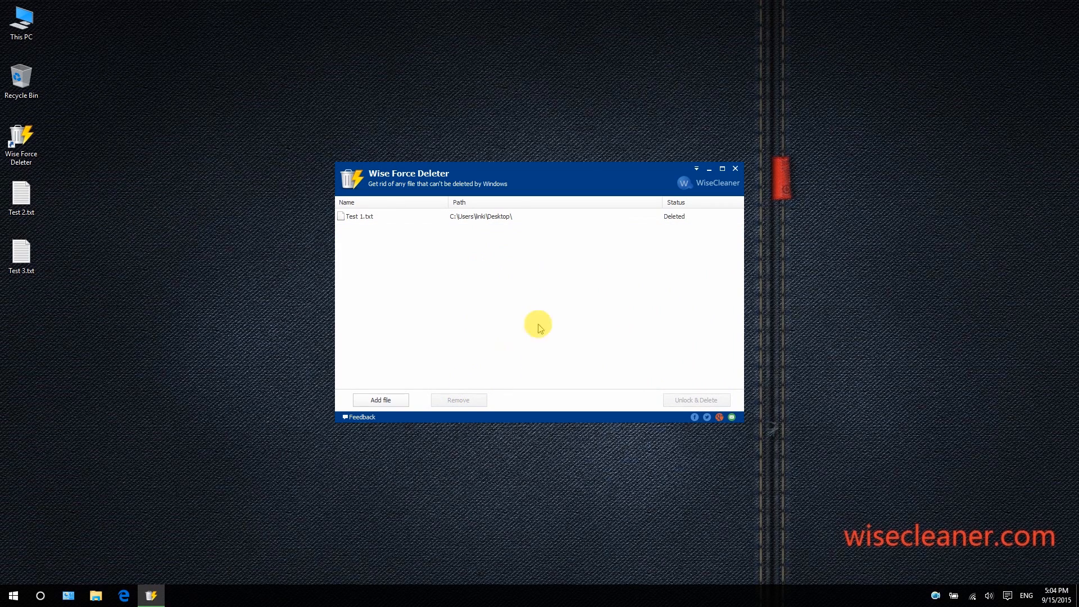
left_click(734, 167)
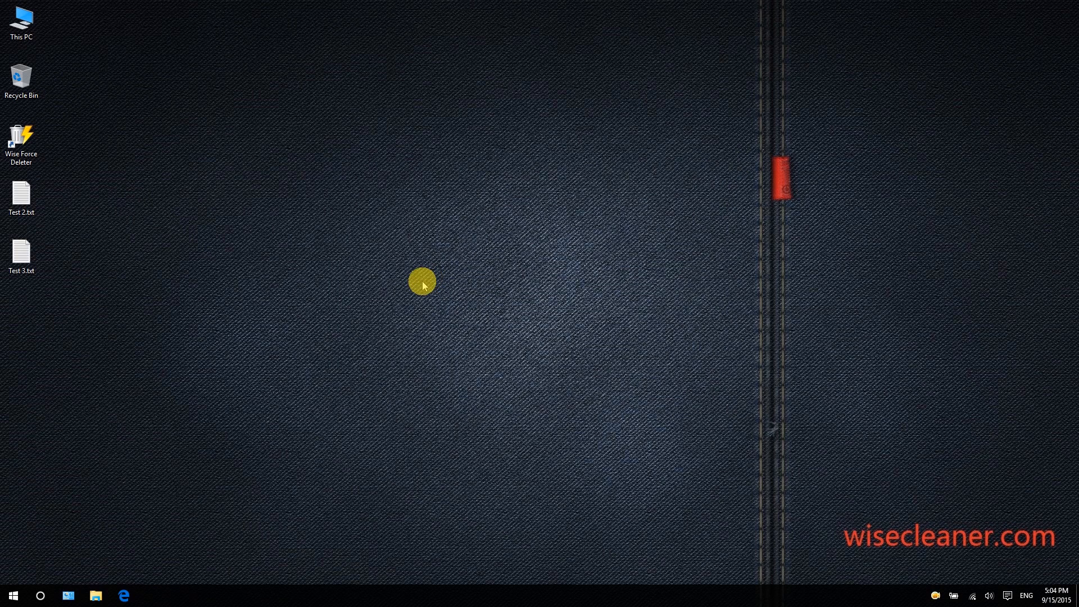
mouse_move(350, 275)
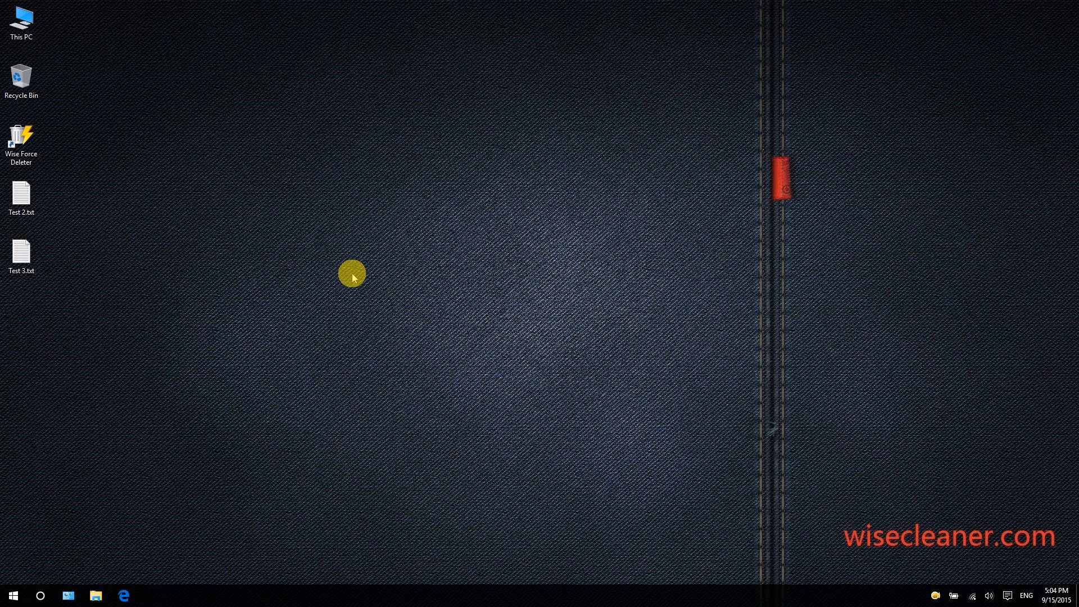
mouse_move(302, 338)
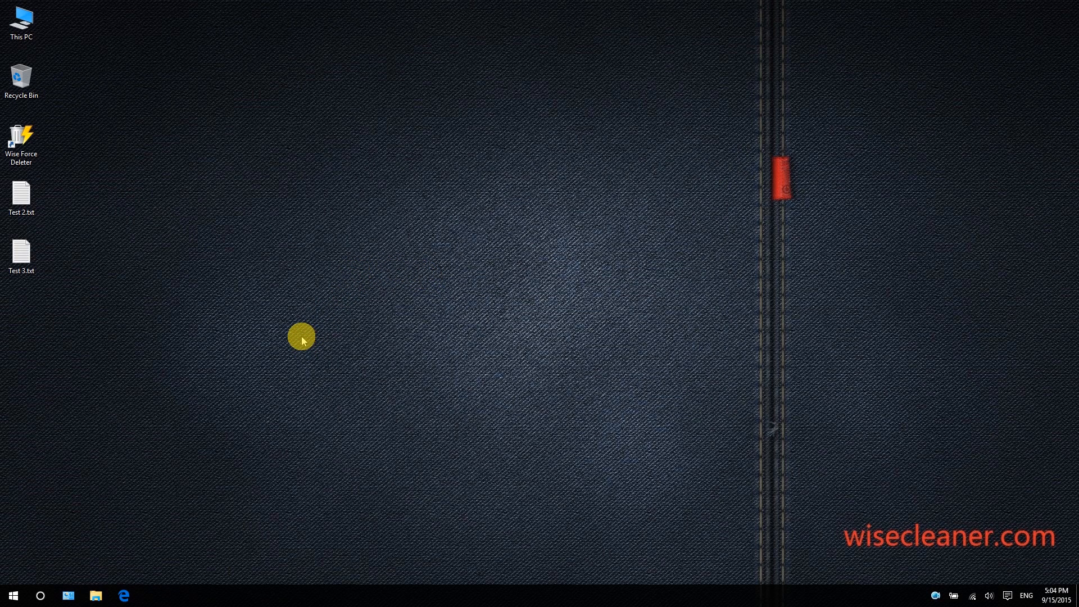
mouse_move(289, 345)
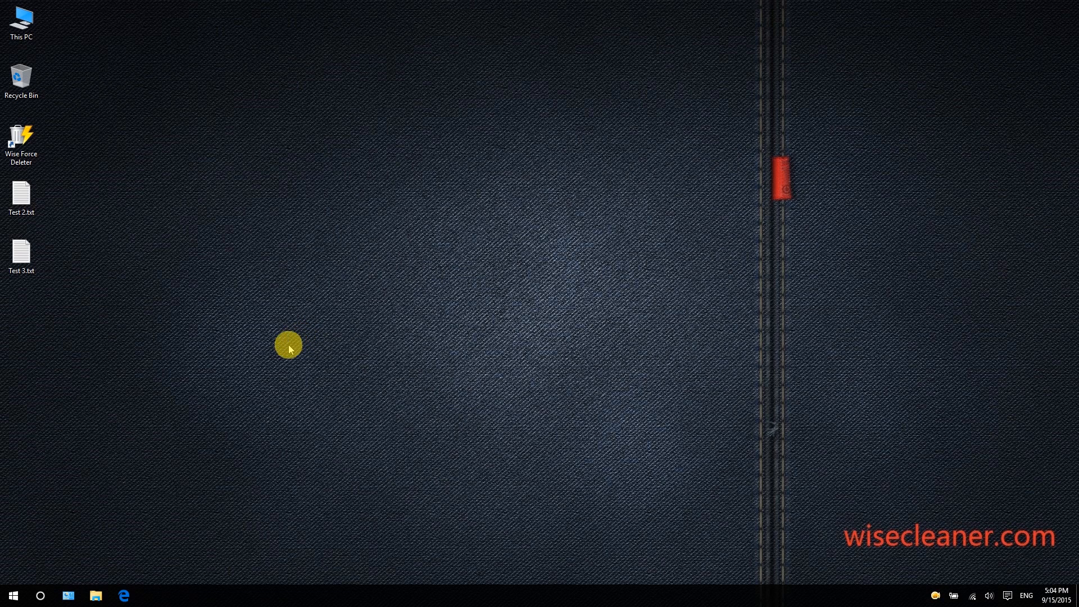
mouse_move(183, 340)
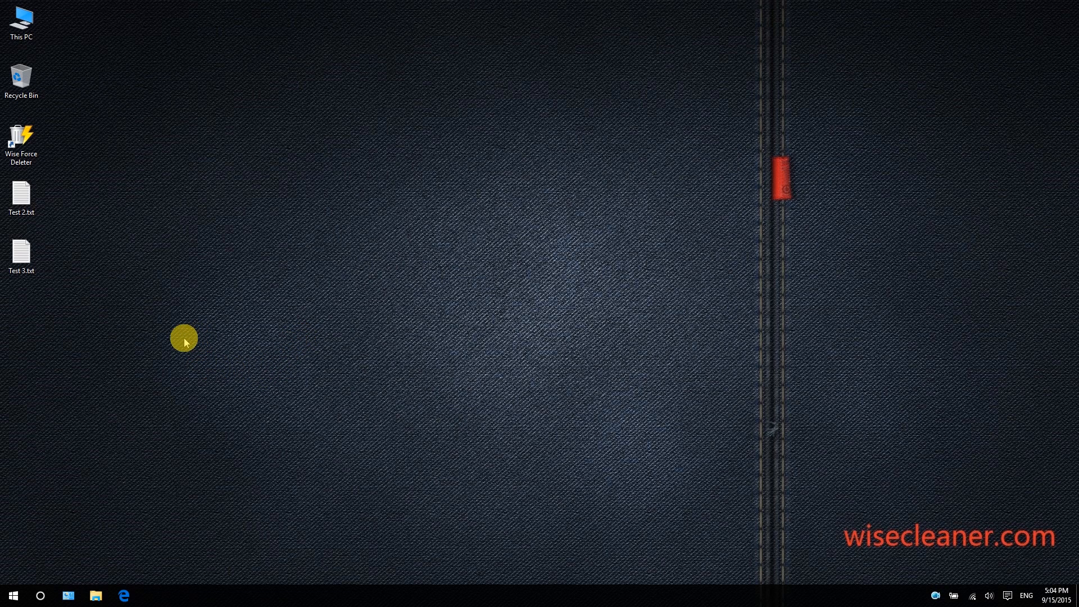
mouse_move(173, 342)
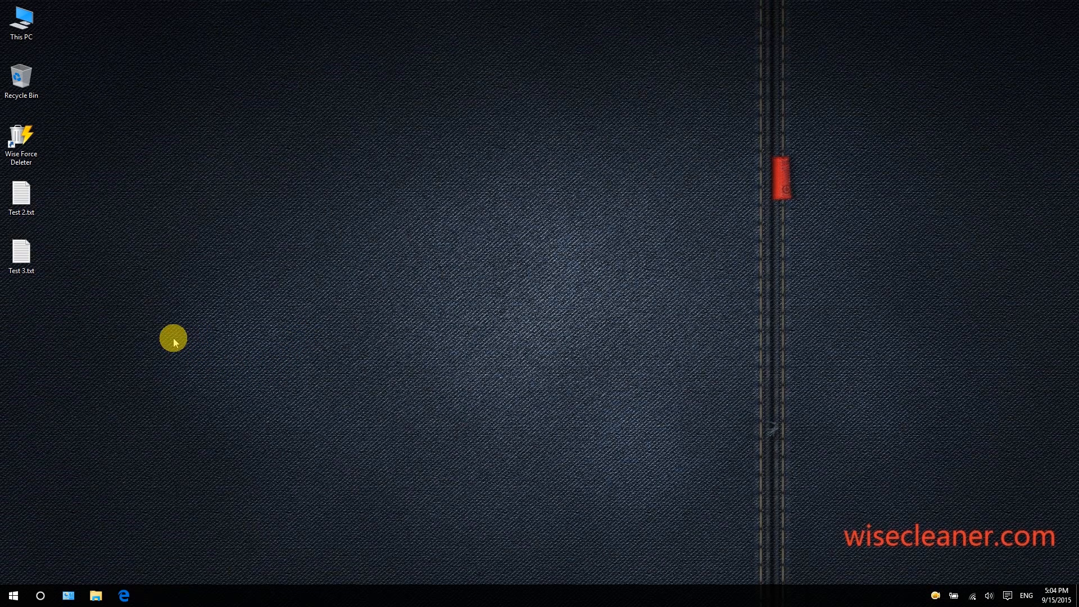
left_click(21, 195)
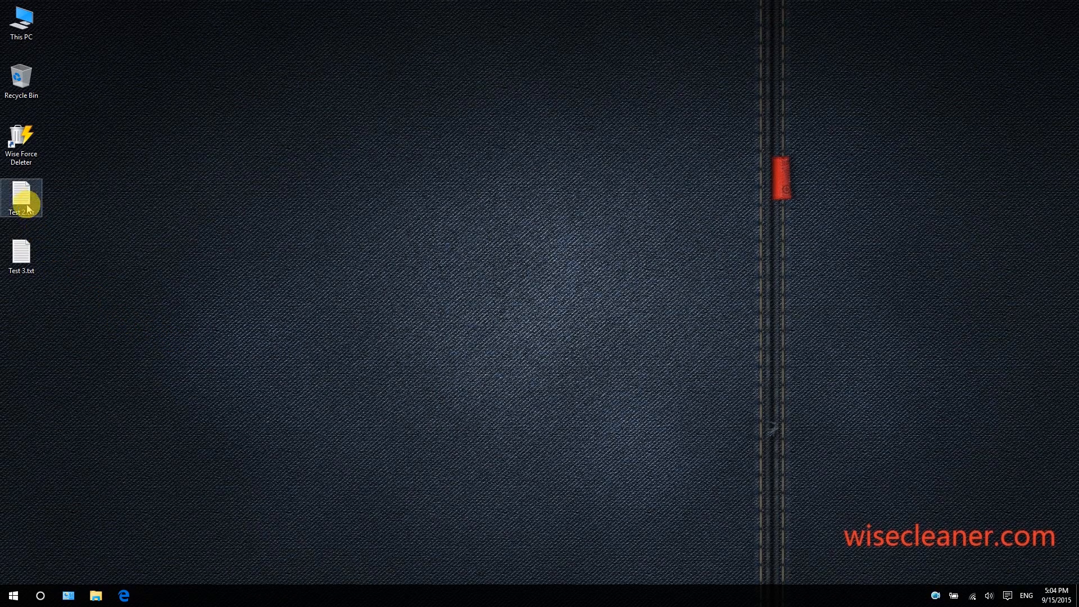
Step: Send Test 2.txt via its desktop context menu, then Unlock & Delete it and confirm
right_click(21, 198)
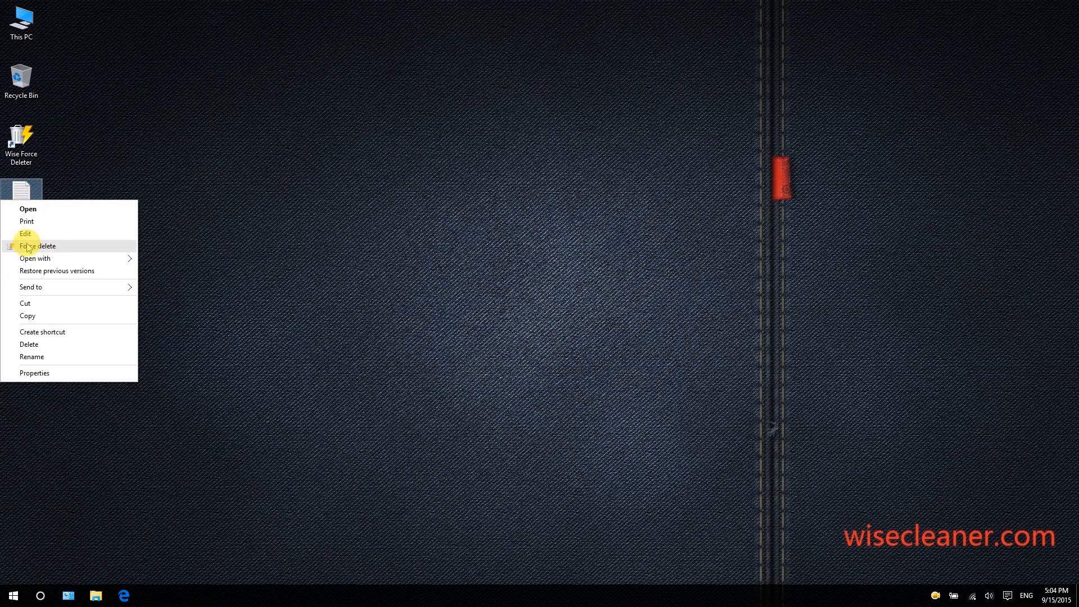
left_click(37, 246)
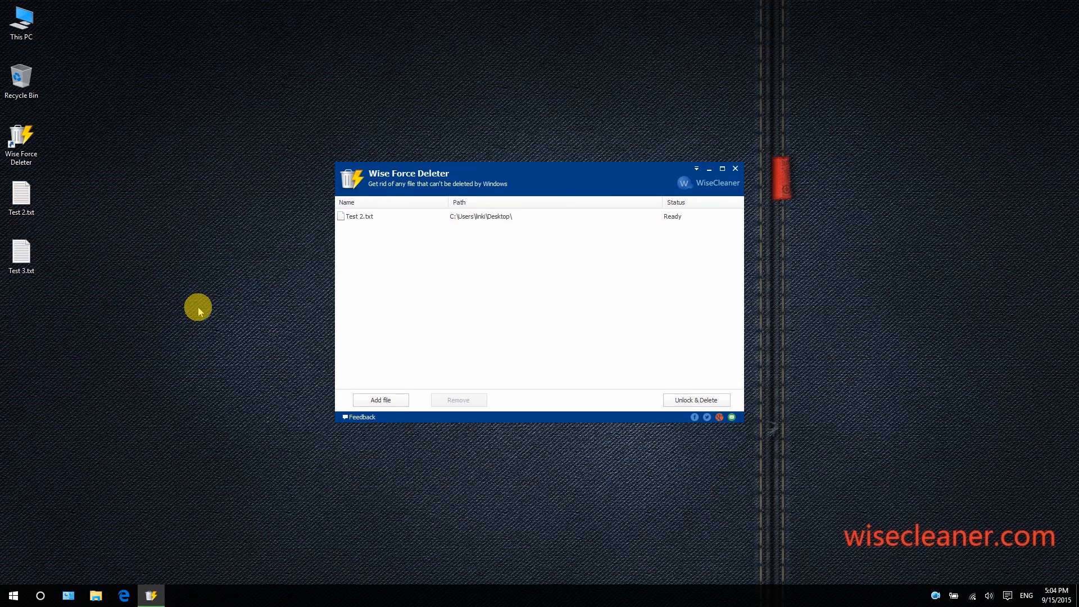
mouse_move(286, 338)
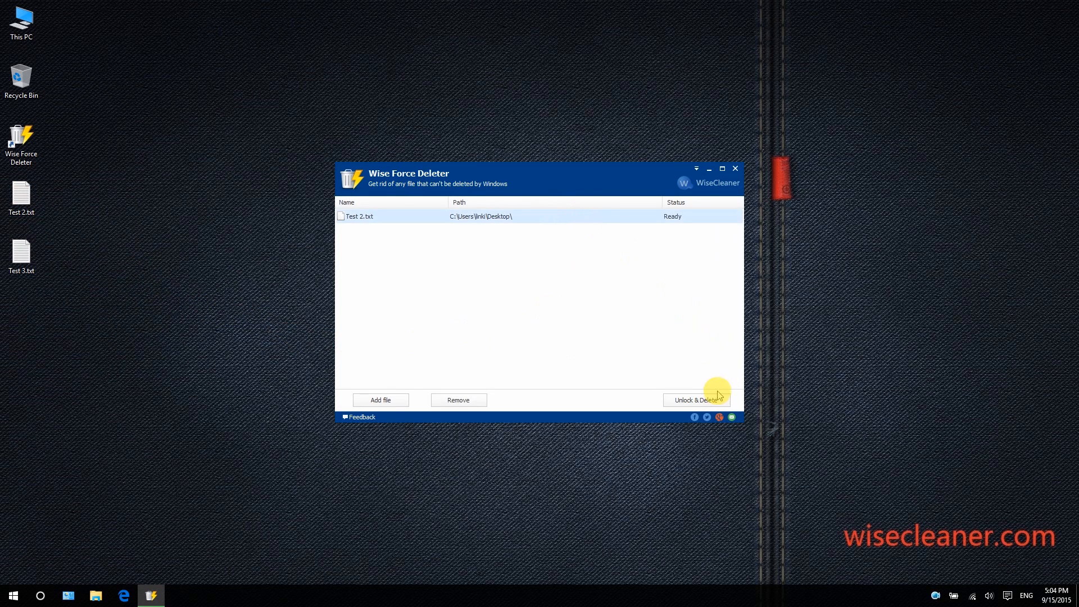
left_click(696, 400)
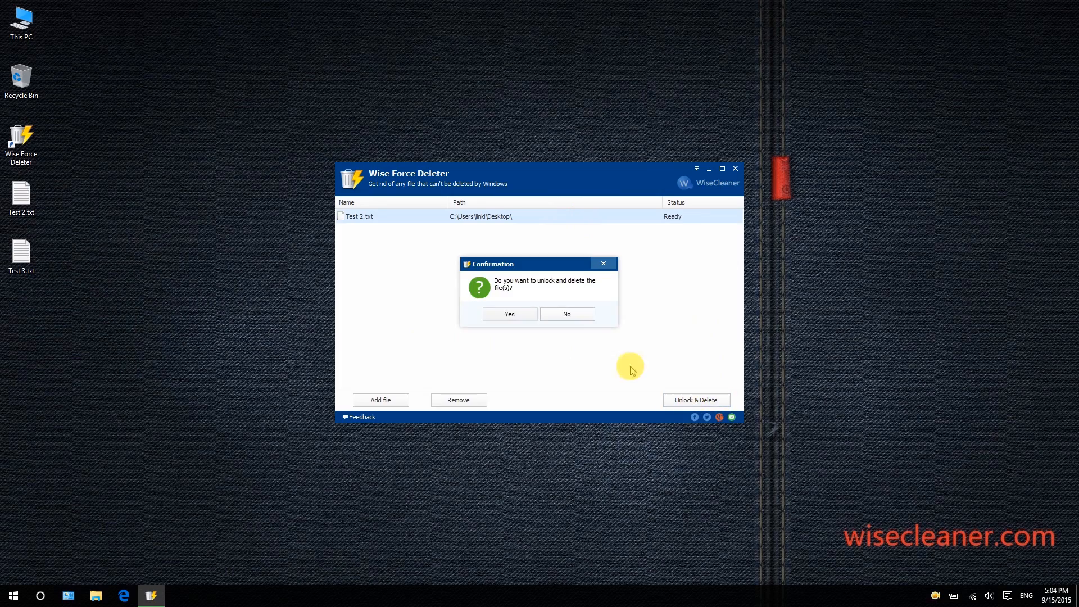
left_click(508, 314)
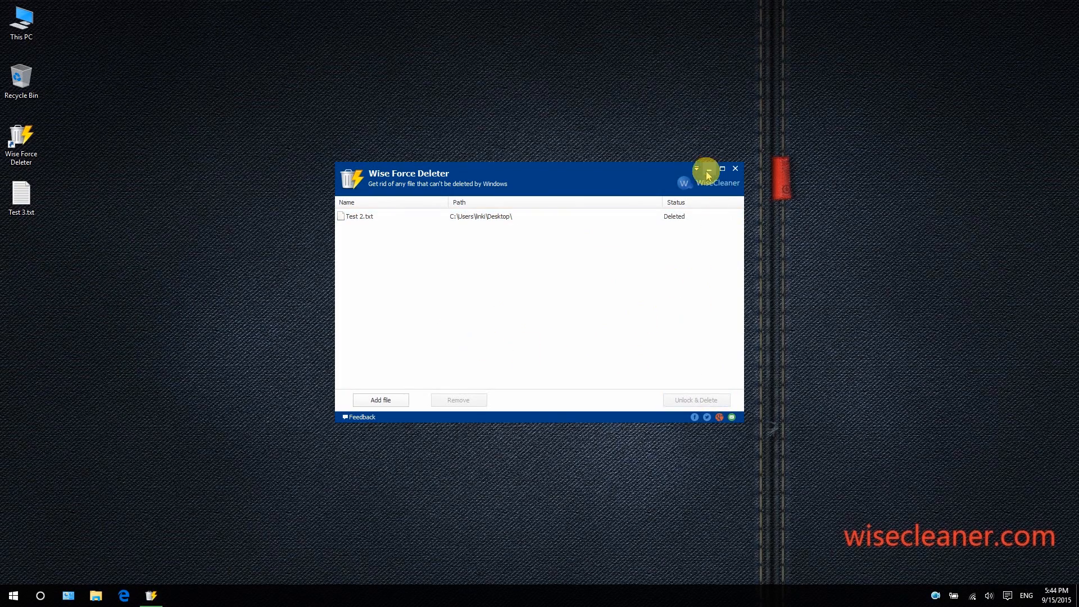
Step: Choose an item from the options menu, then close Wise Force Deleter
left_click(696, 168)
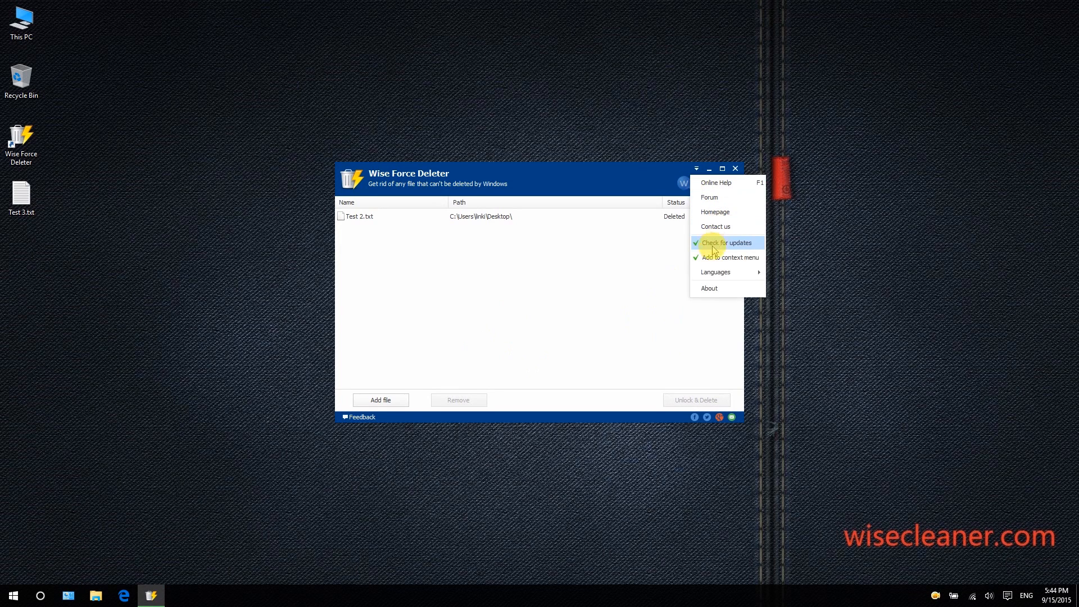
left_click(619, 269)
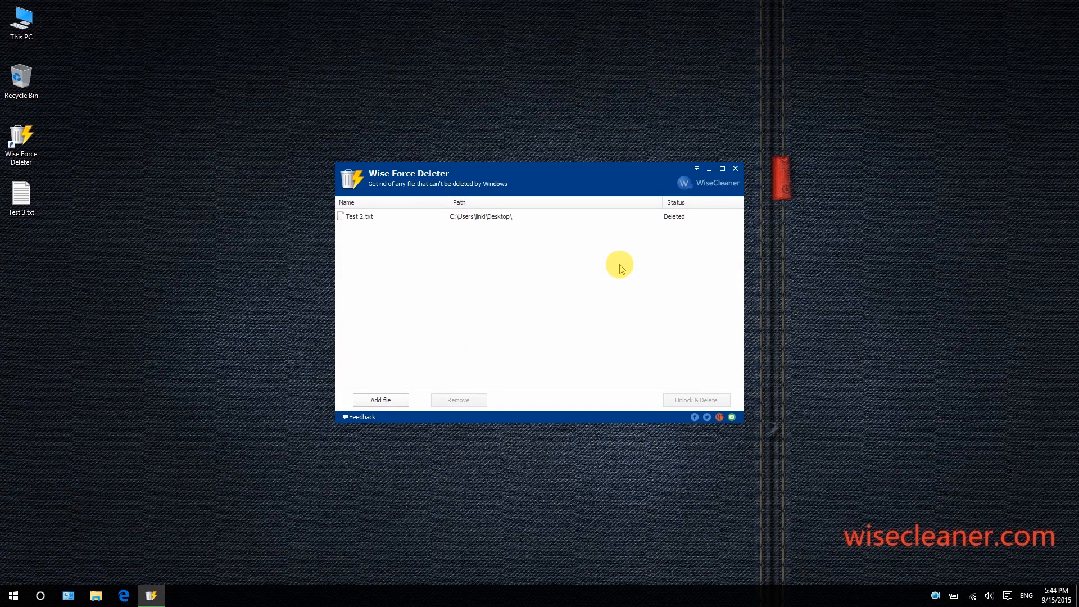
mouse_move(624, 288)
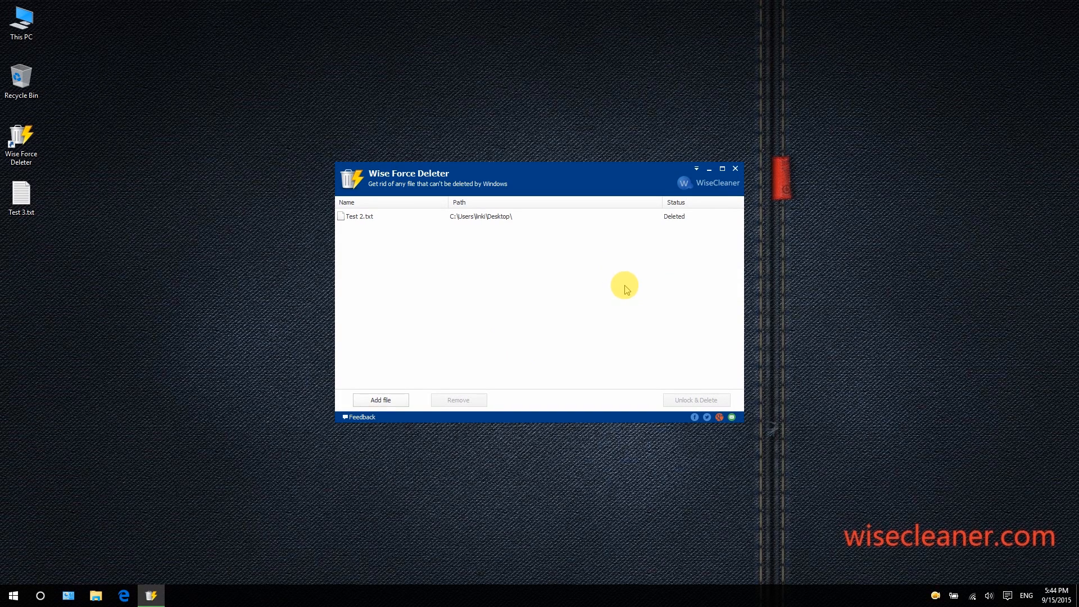
mouse_move(619, 283)
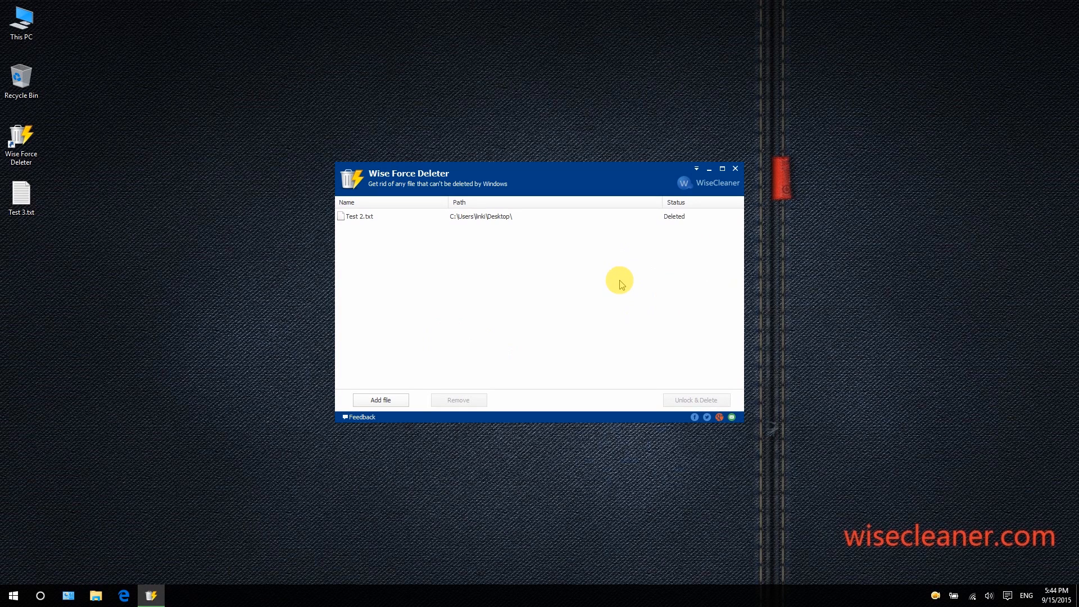
mouse_move(628, 284)
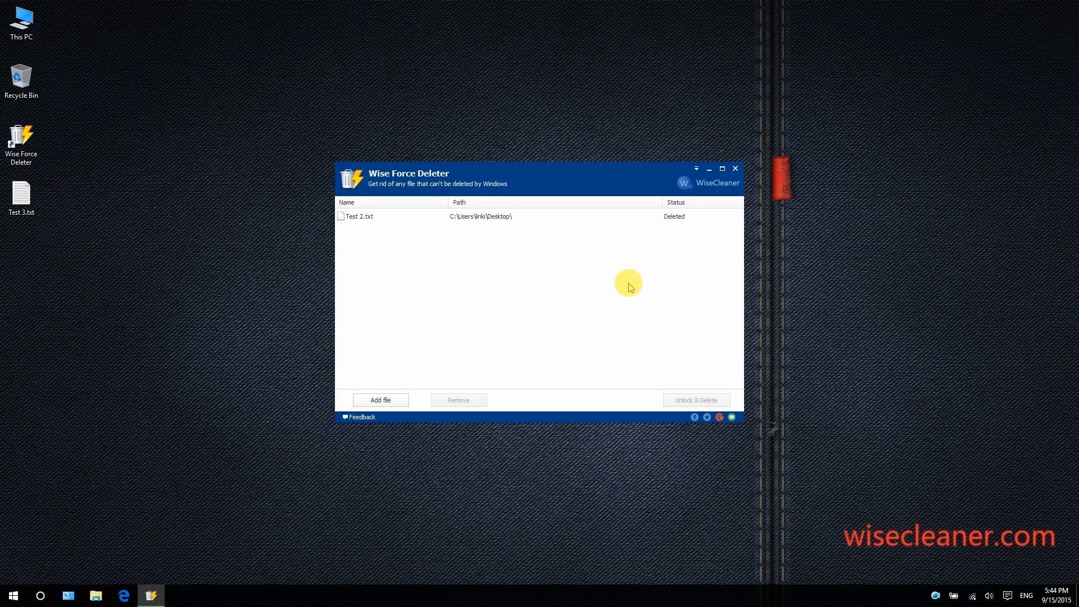
mouse_move(676, 281)
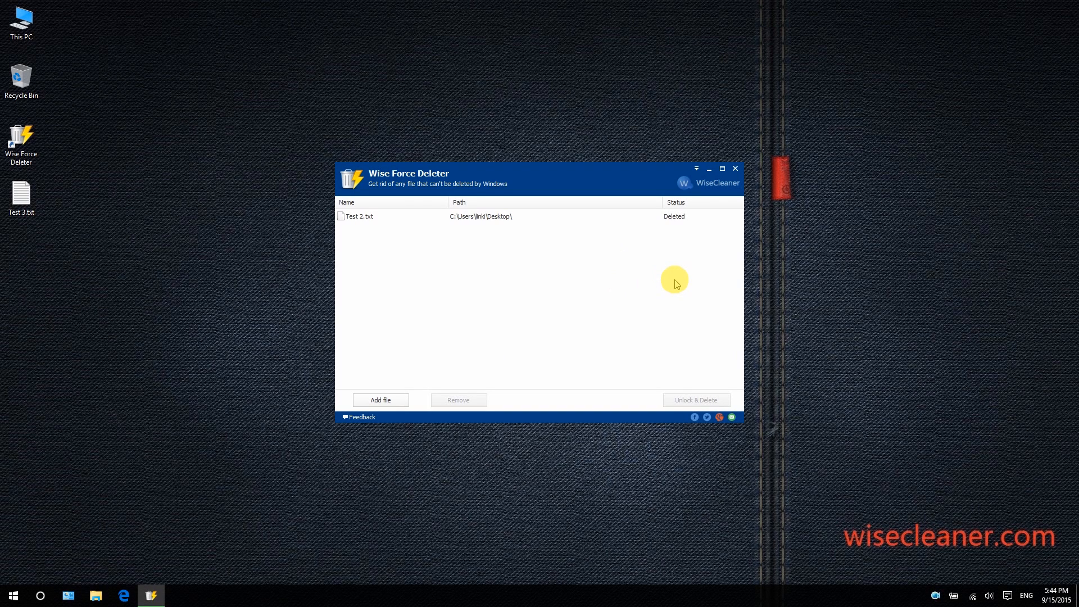
mouse_move(660, 302)
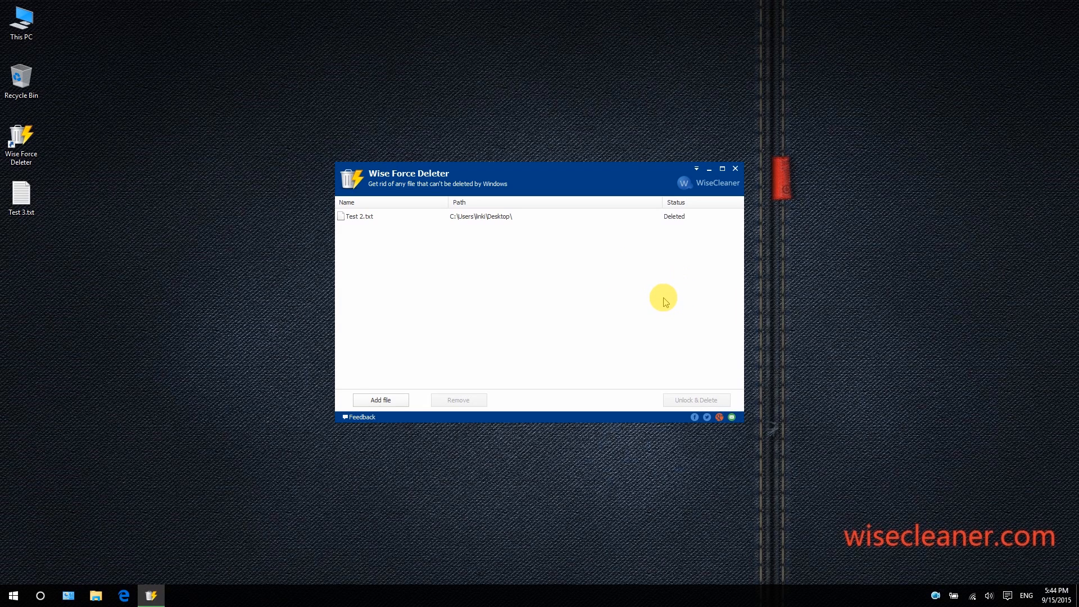
mouse_move(734, 170)
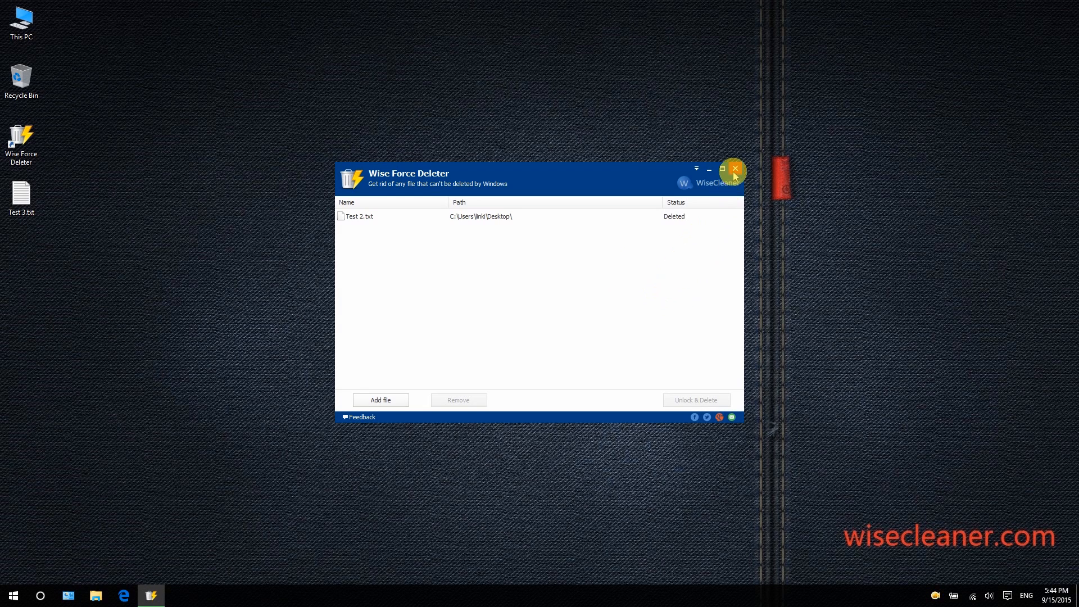
left_click(734, 170)
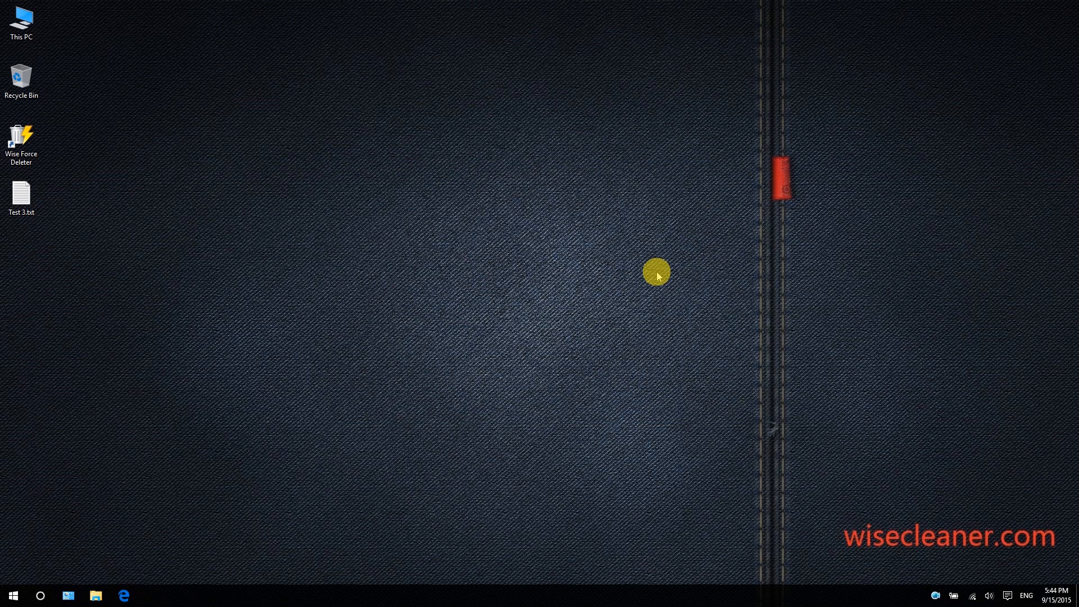